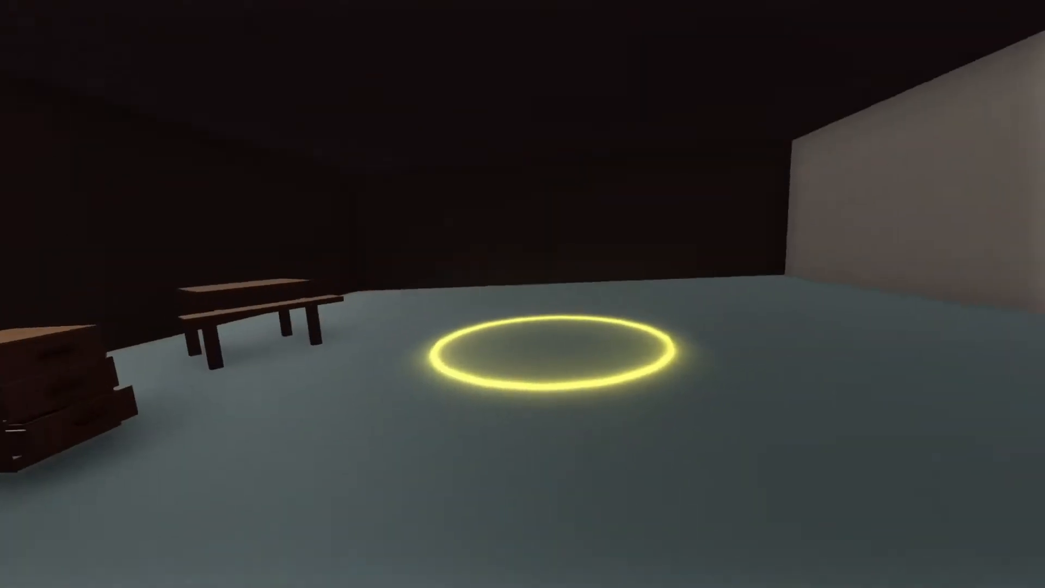
mouse_move(522, 294)
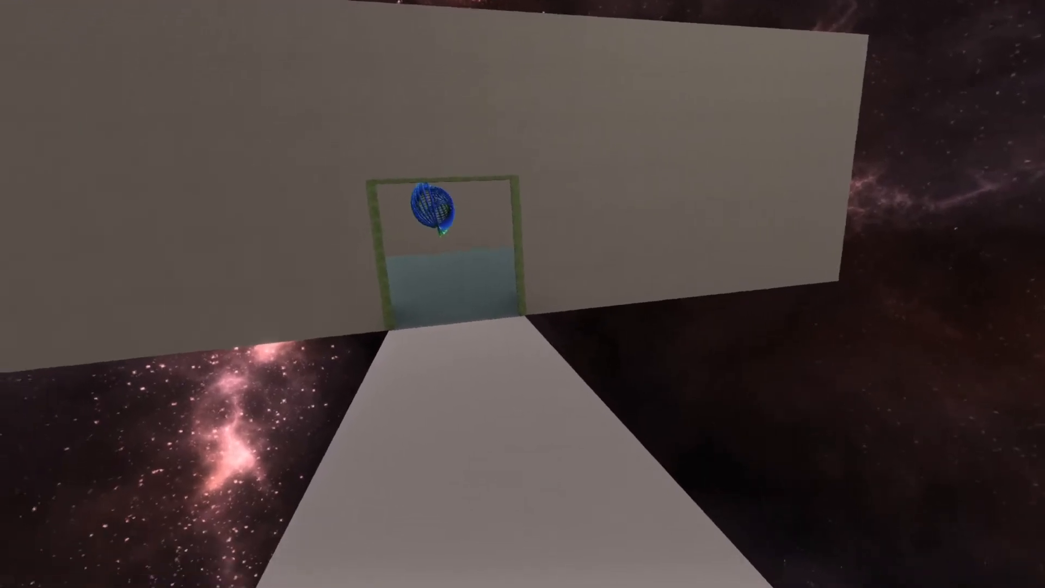
mouse_move(523, 294)
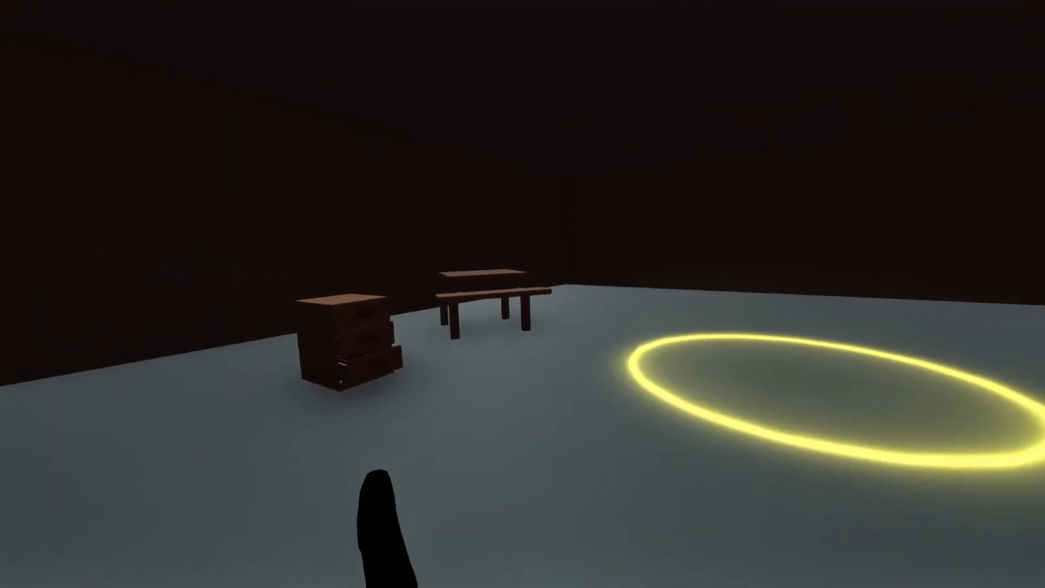
mouse_move(522, 294)
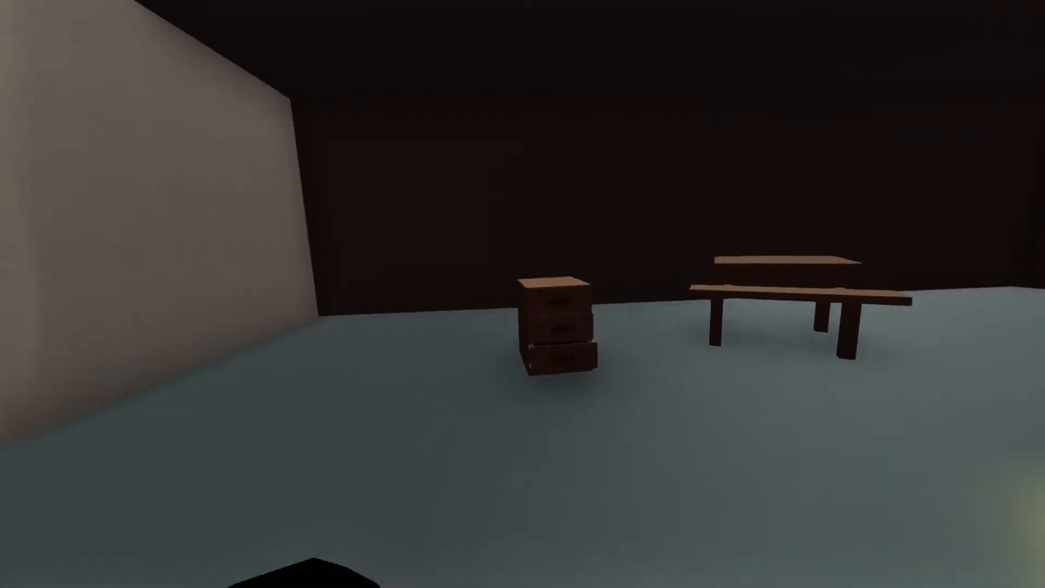
mouse_move(522, 294)
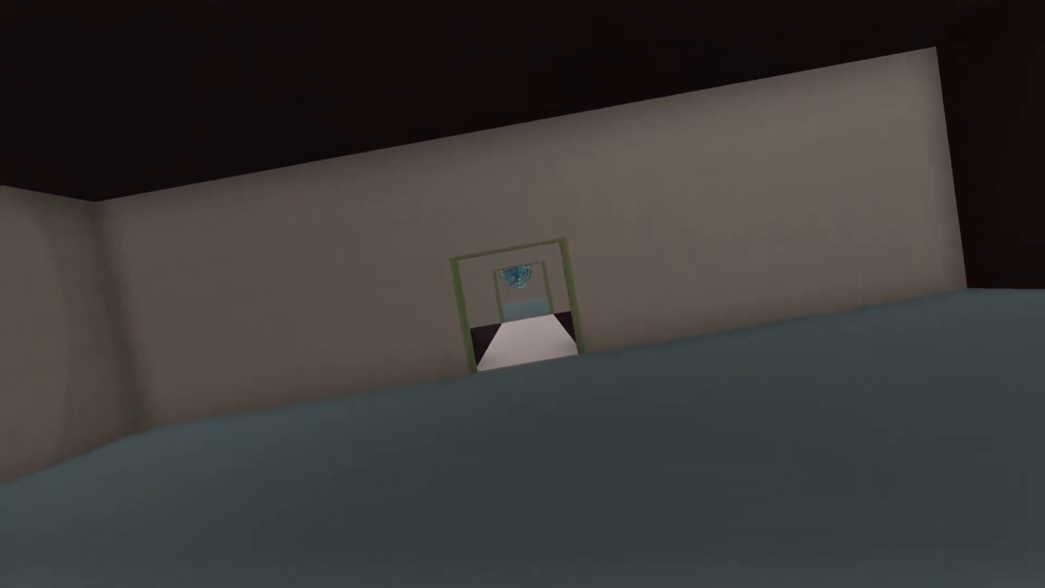
mouse_move(522, 294)
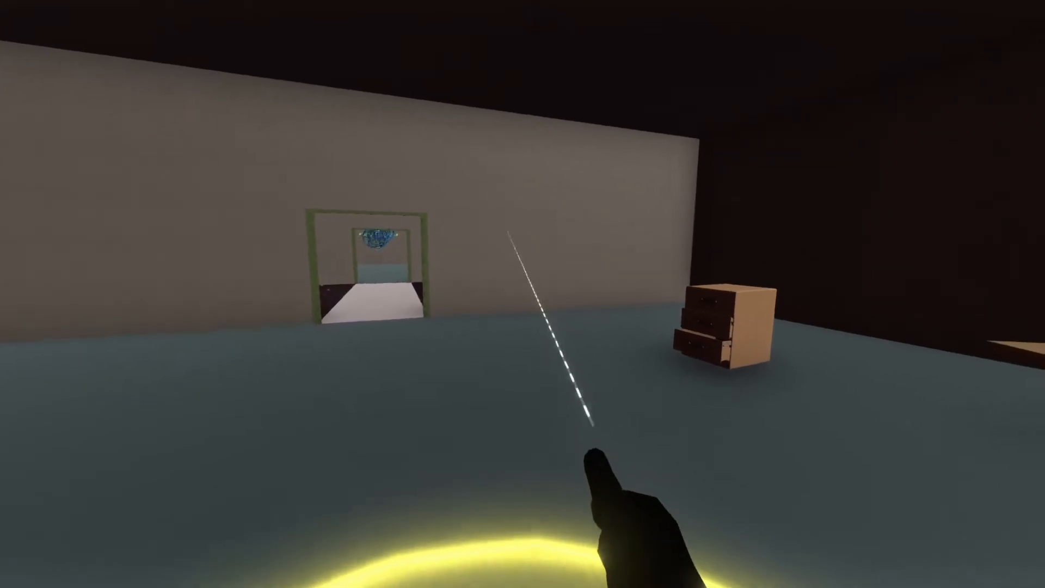
mouse_move(522, 294)
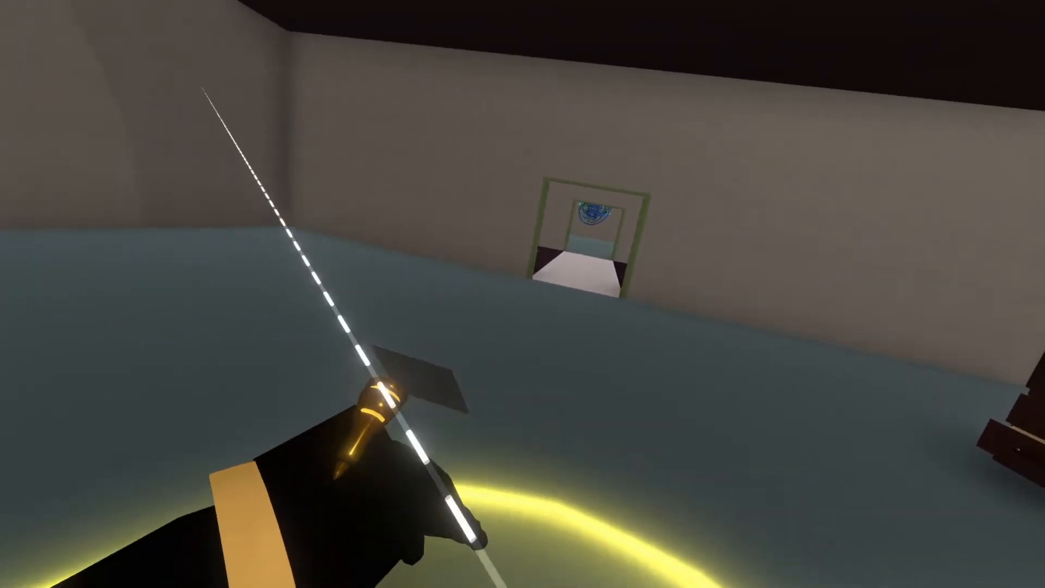
mouse_move(523, 294)
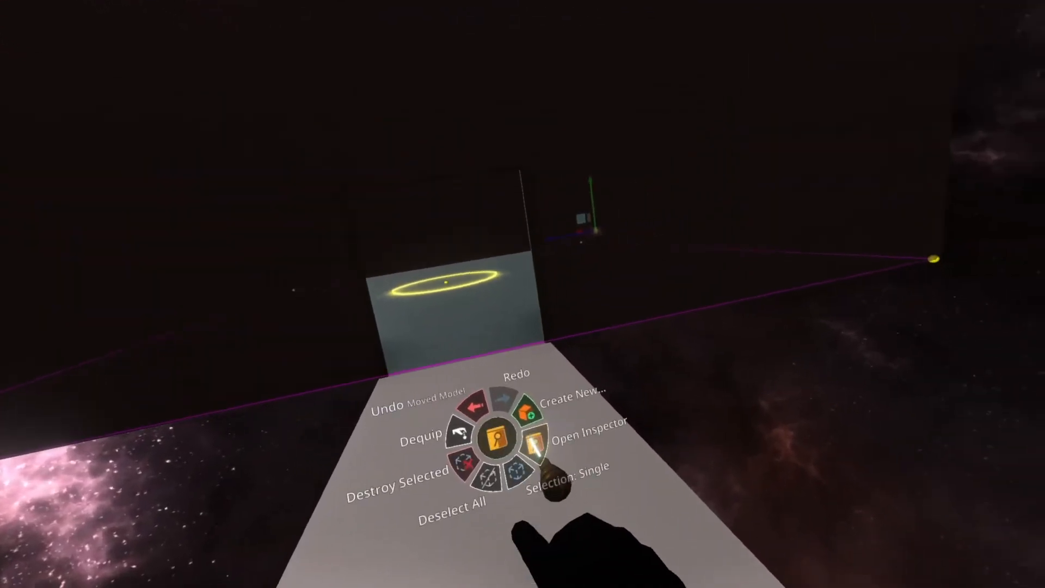
Inspect the Room 1 slot under the Room 1 Pivot, showing its transform and mesh details
left_click(534, 441)
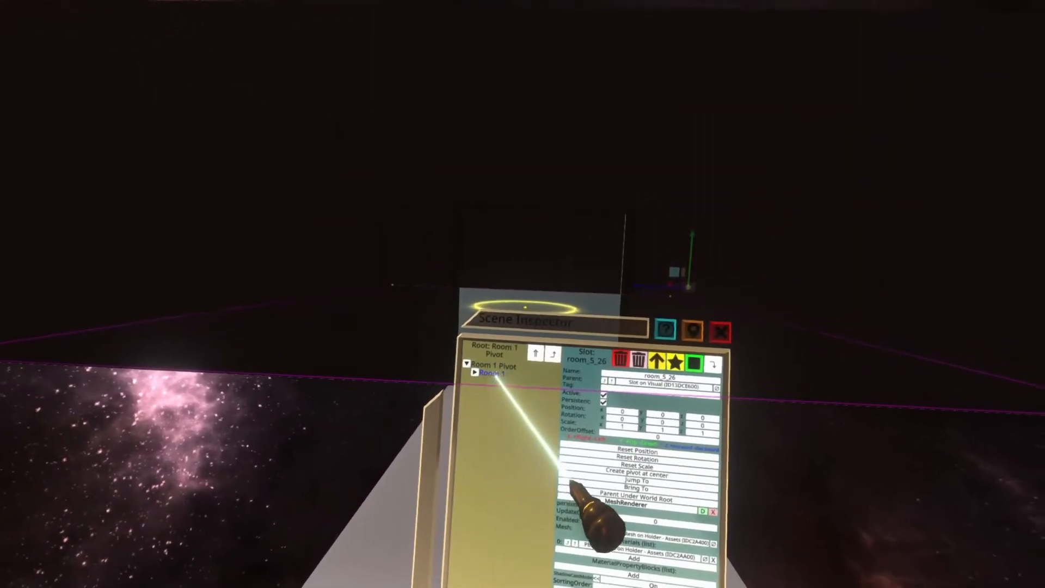
Select the Room 1 Pivot slot itself, showing its 90-degree rotation and empty component list
left_click(492, 373)
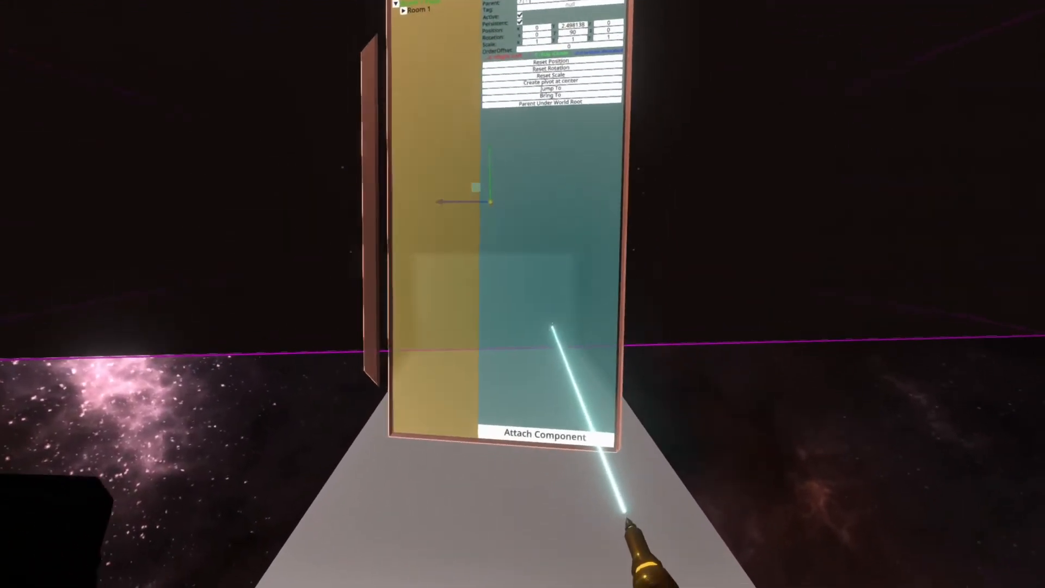
Attach a BoxCollider from Physics > Colliders to Room 1 Pivot, set to Trigger, size ~18 x 5 x 18
left_click(543, 435)
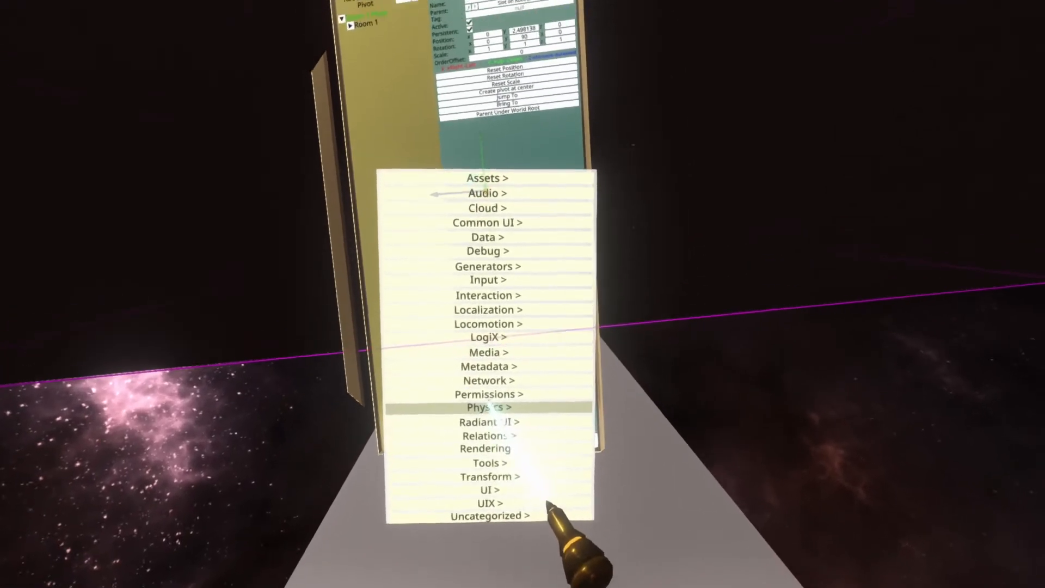
left_click(487, 407)
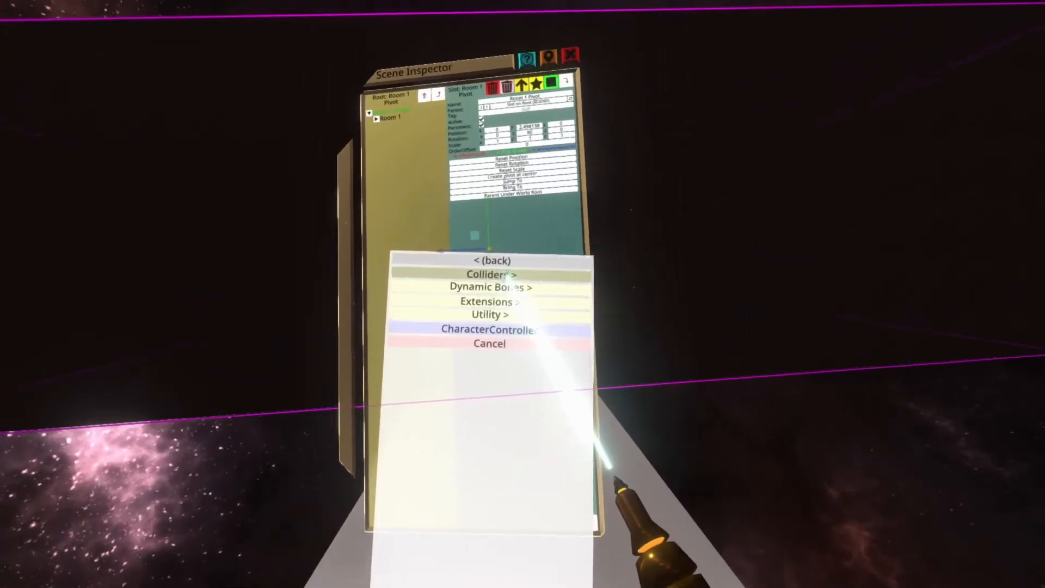
left_click(490, 273)
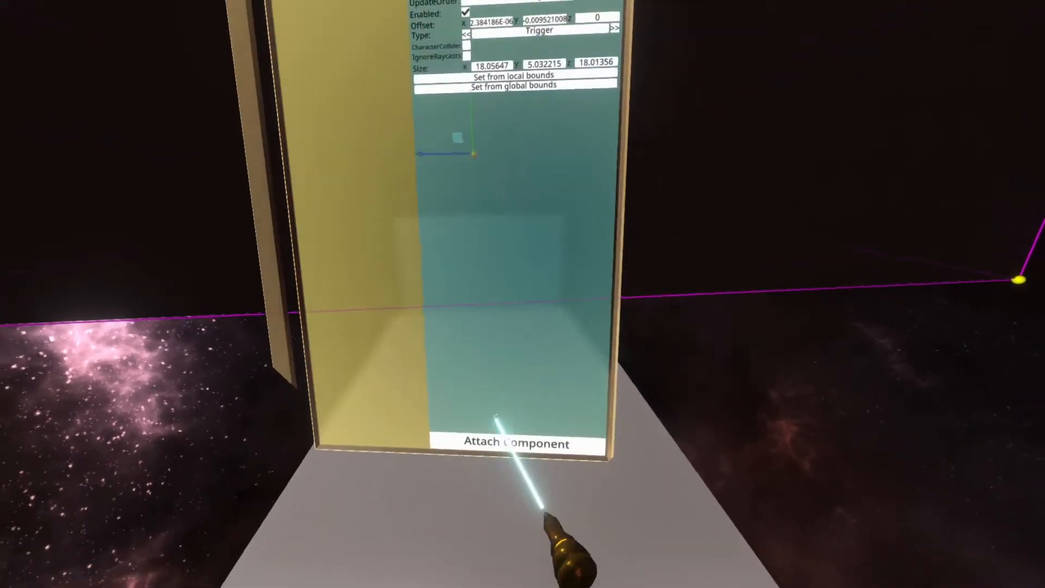
Attach a ColliderUserTracker from the Physics category to Room 1 Pivot
left_click(513, 443)
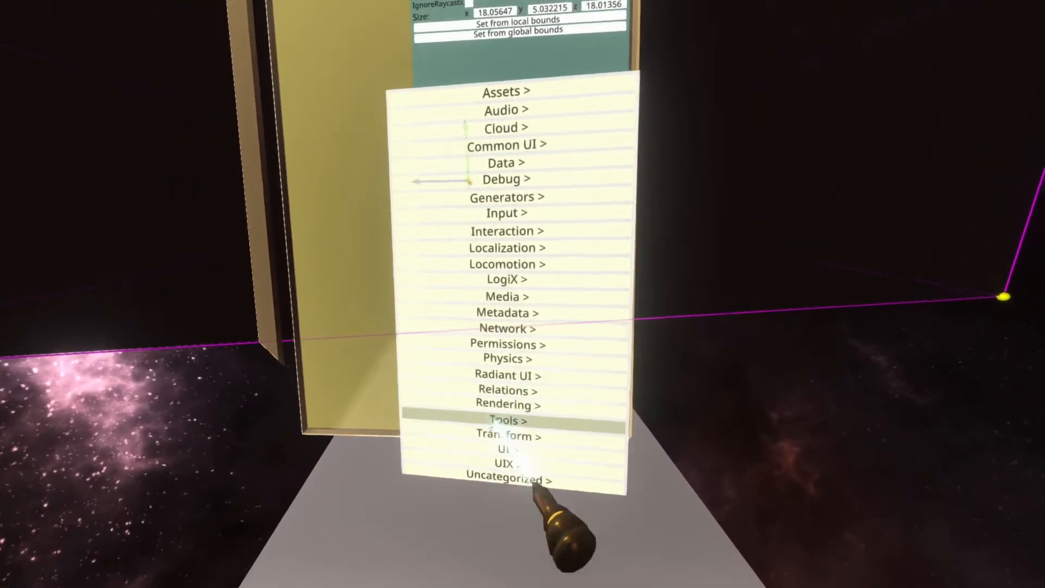
left_click(507, 420)
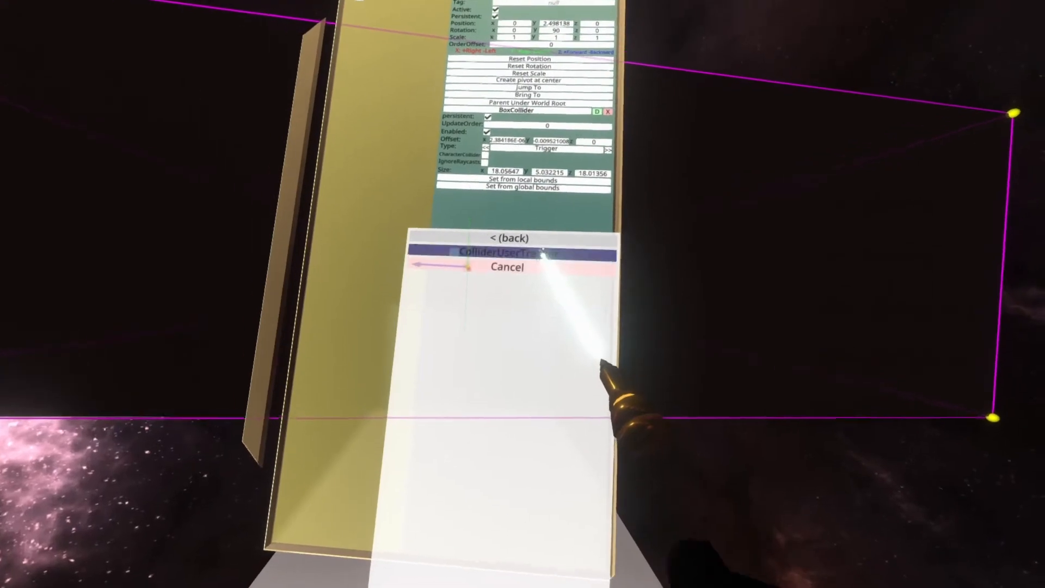
left_click(508, 268)
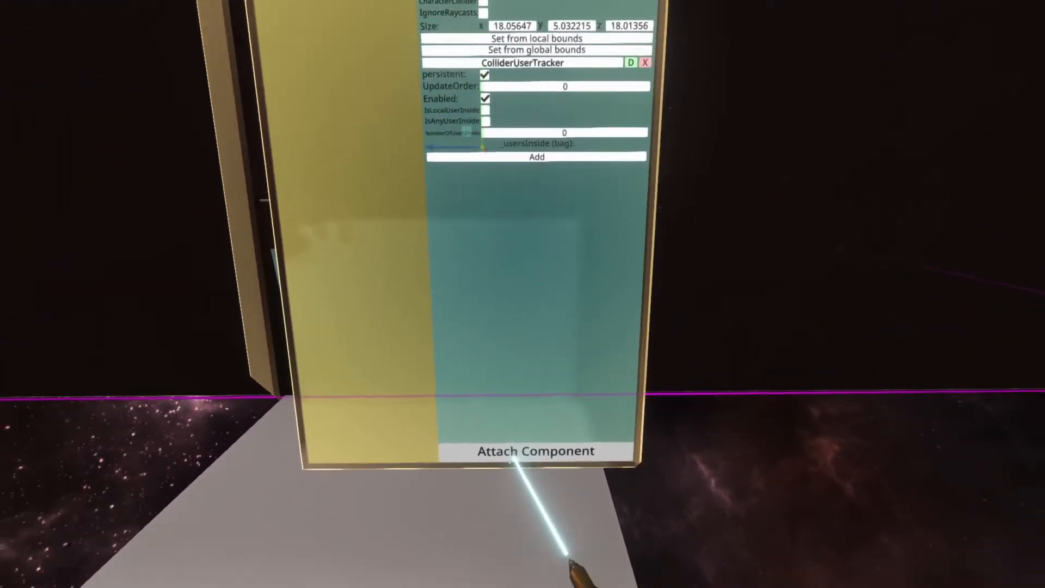
Attach a ValueCopy<bool> from Transform > Drivers to the Room 1 Pivot
left_click(534, 451)
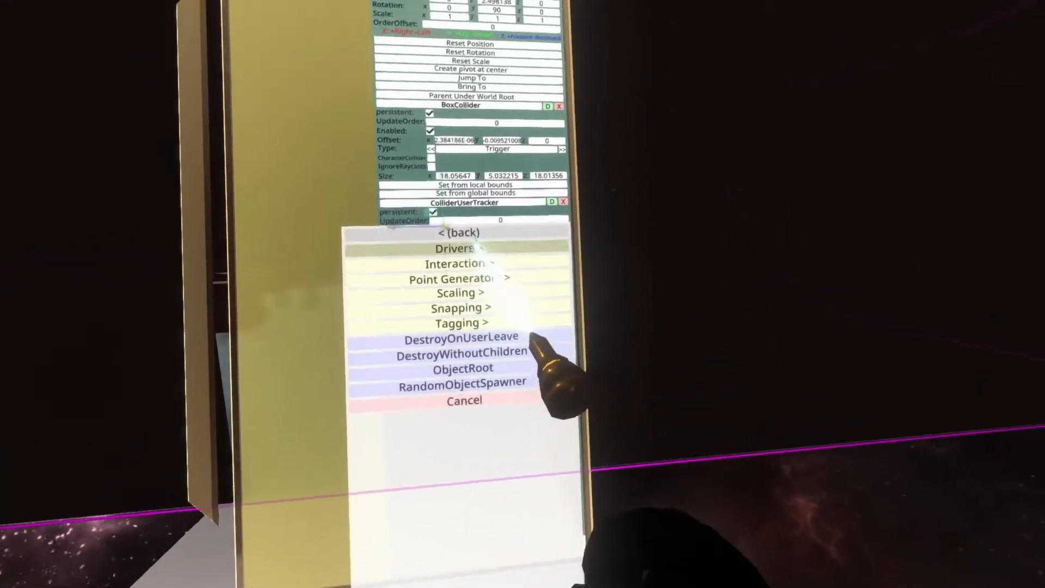
left_click(454, 249)
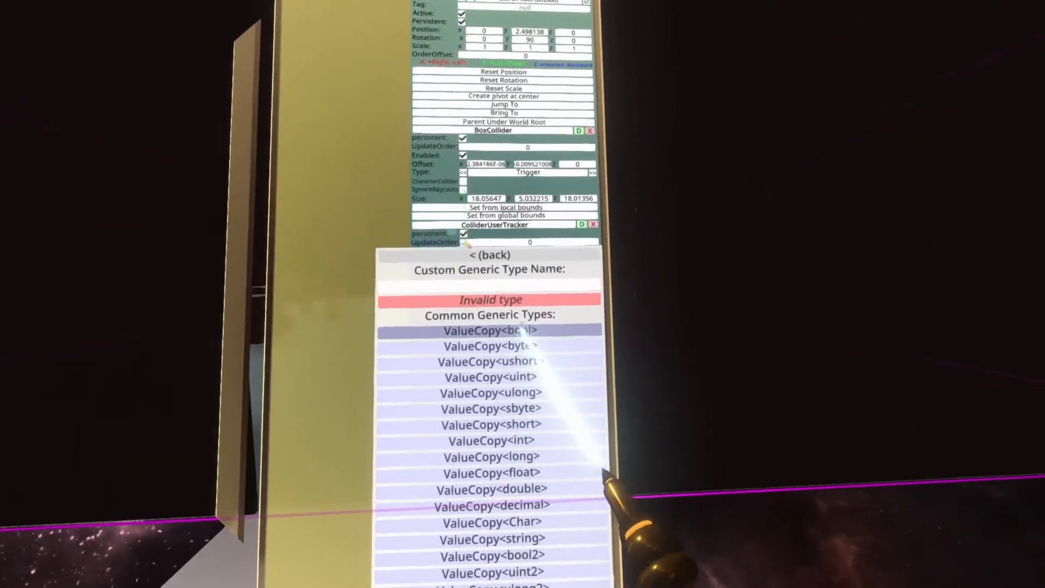
left_click(491, 330)
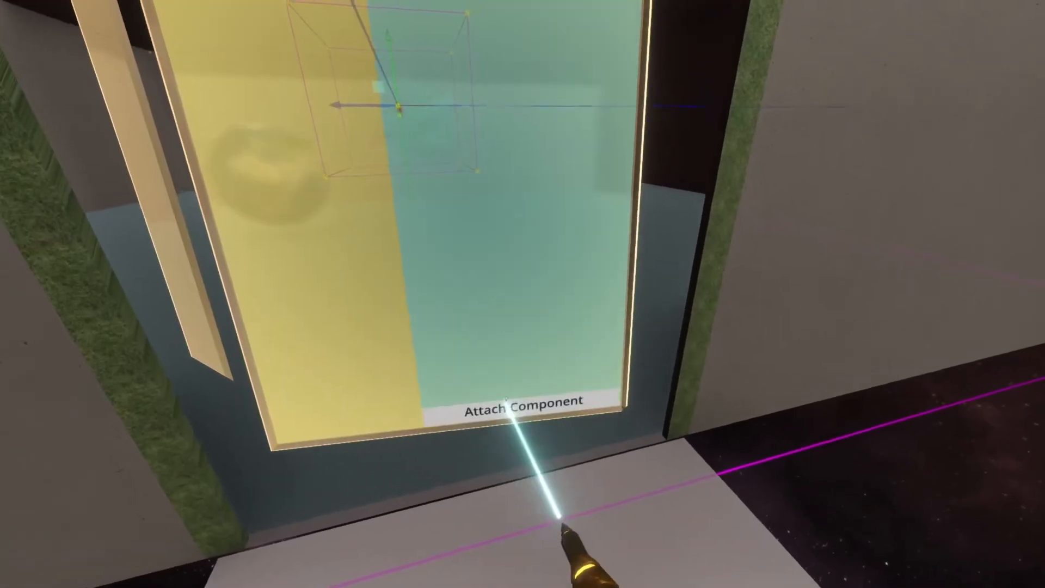
Attach a Physics BoxCollider to Room2 Pivot as a Trigger sized 24, 5.429749, 18.01356
left_click(522, 401)
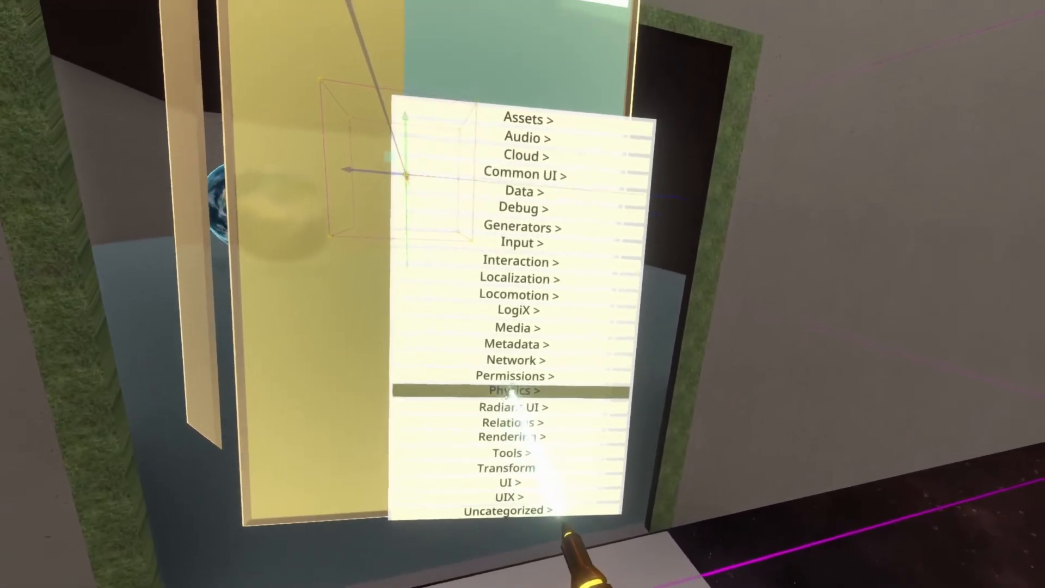
left_click(516, 389)
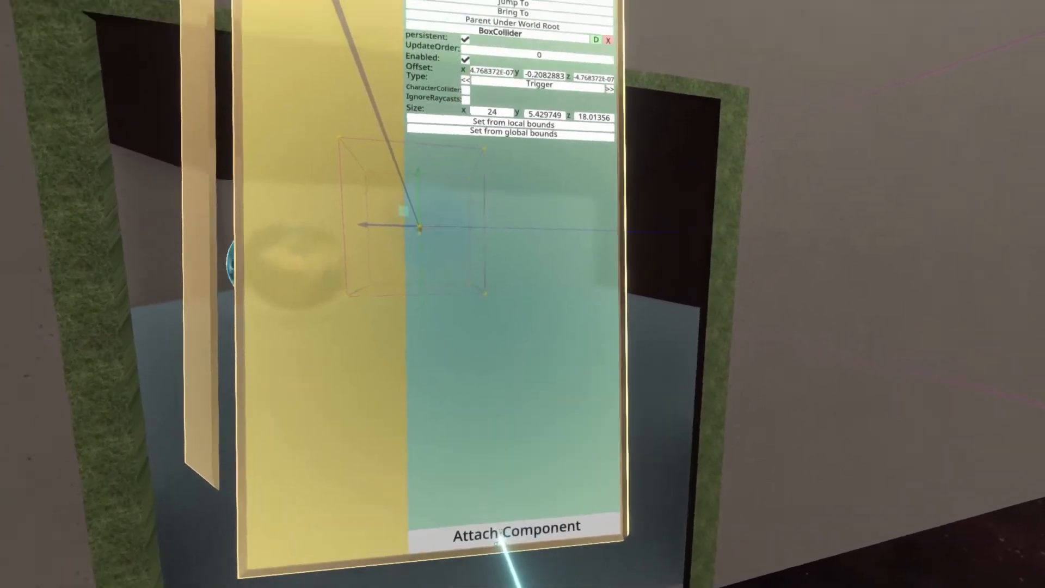
Attach a ColliderUserTracker to Room2 Pivot and browse Transform > Drivers for the next component
left_click(514, 525)
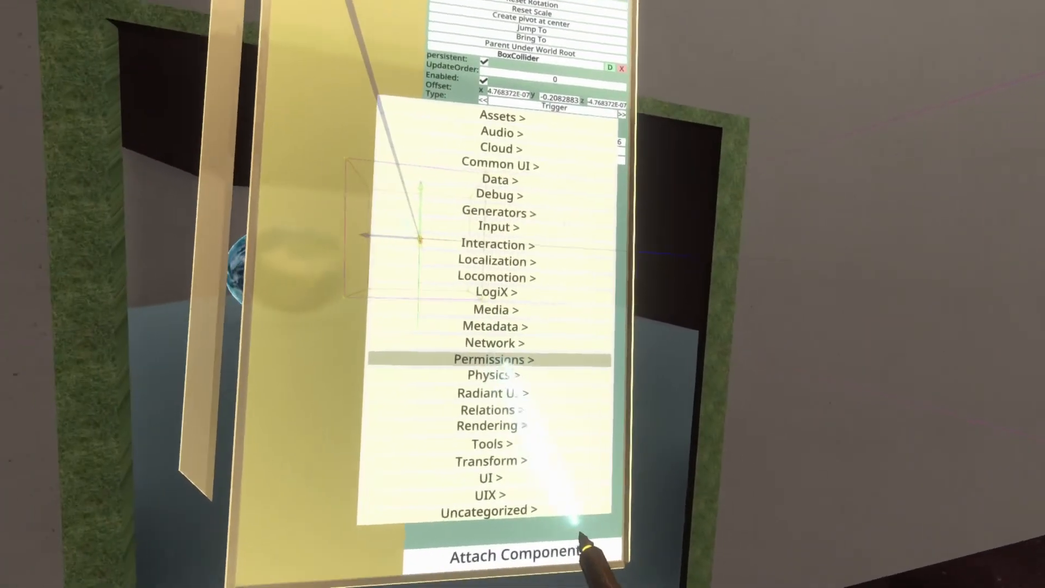
left_click(493, 374)
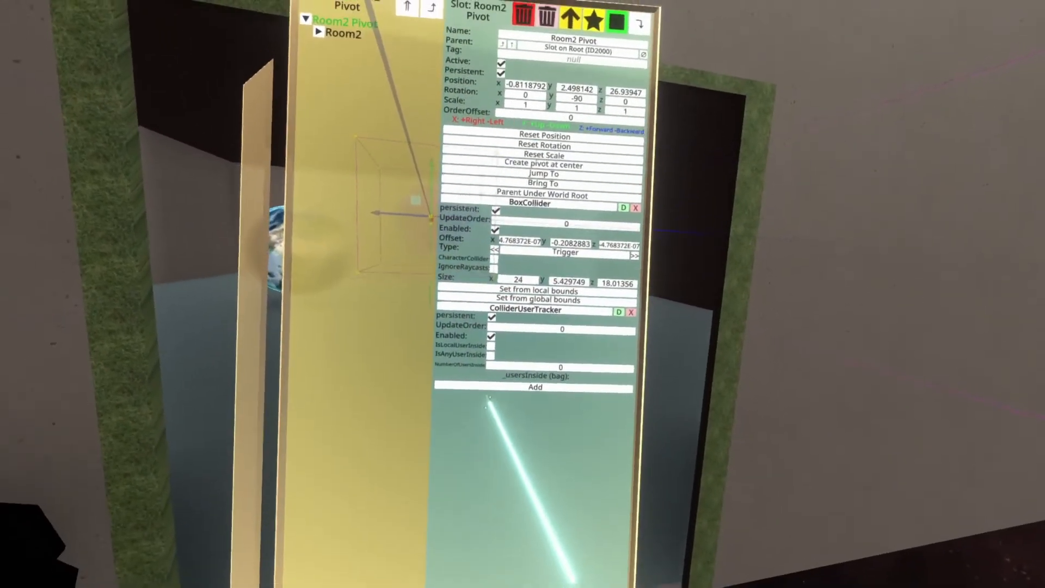
left_click(535, 388)
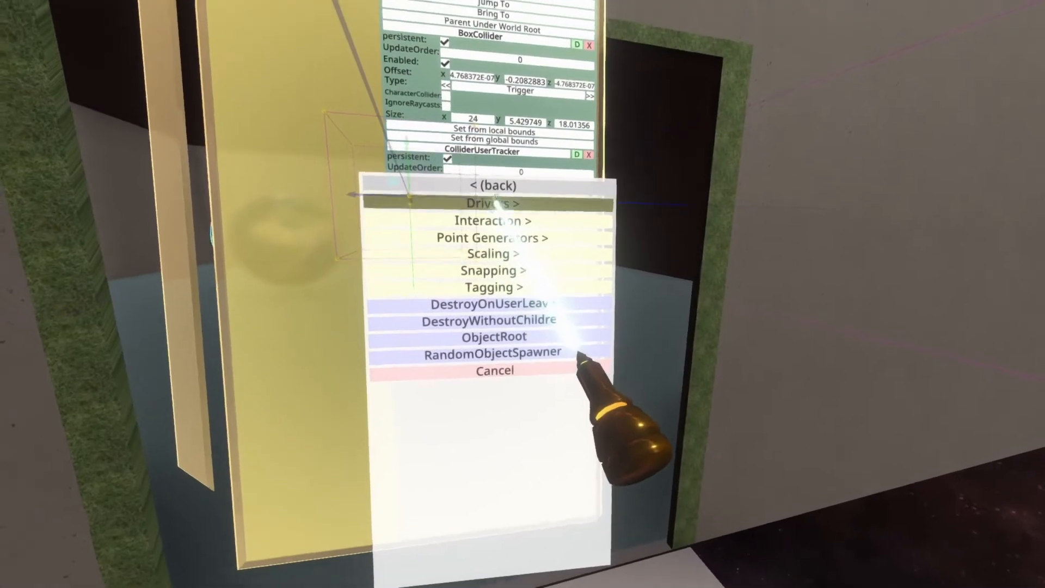
left_click(492, 203)
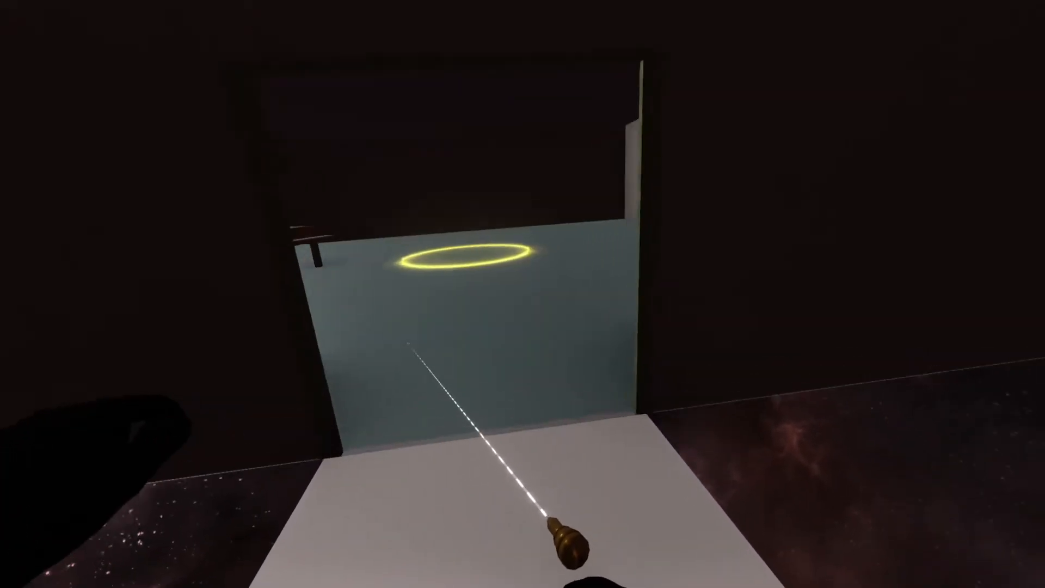
mouse_move(523, 294)
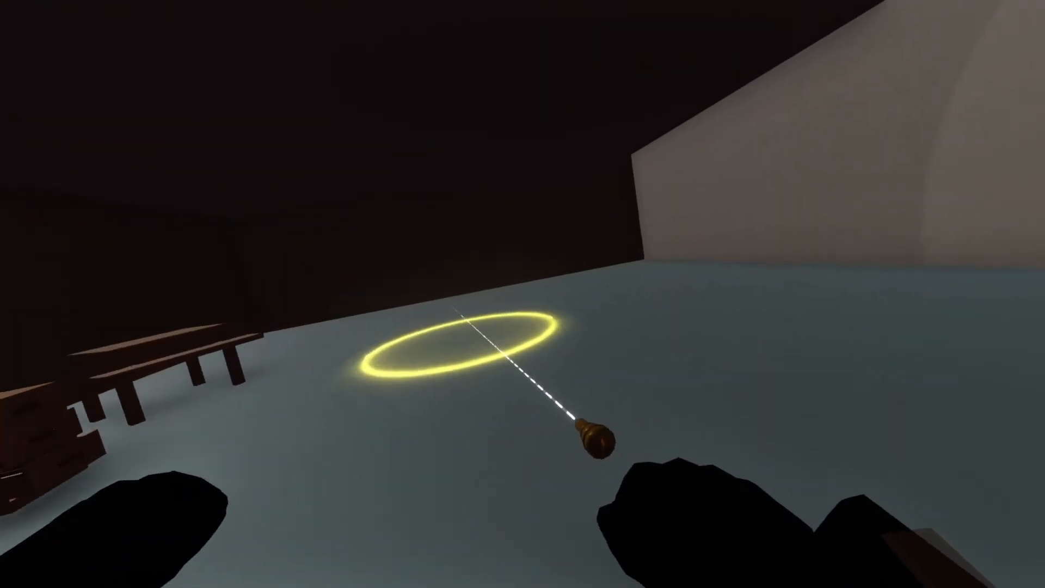
mouse_move(522, 294)
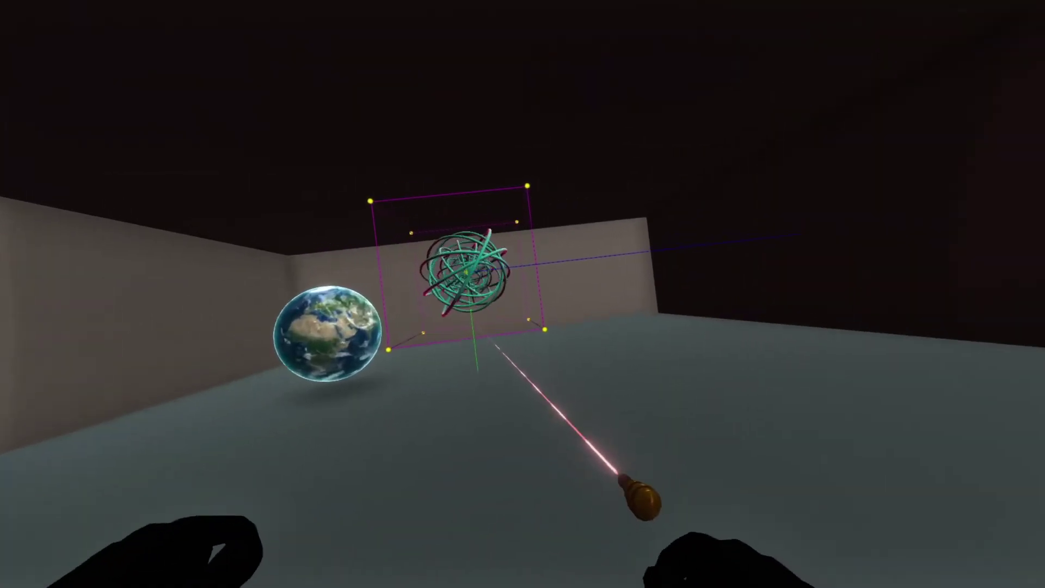
mouse_move(523, 294)
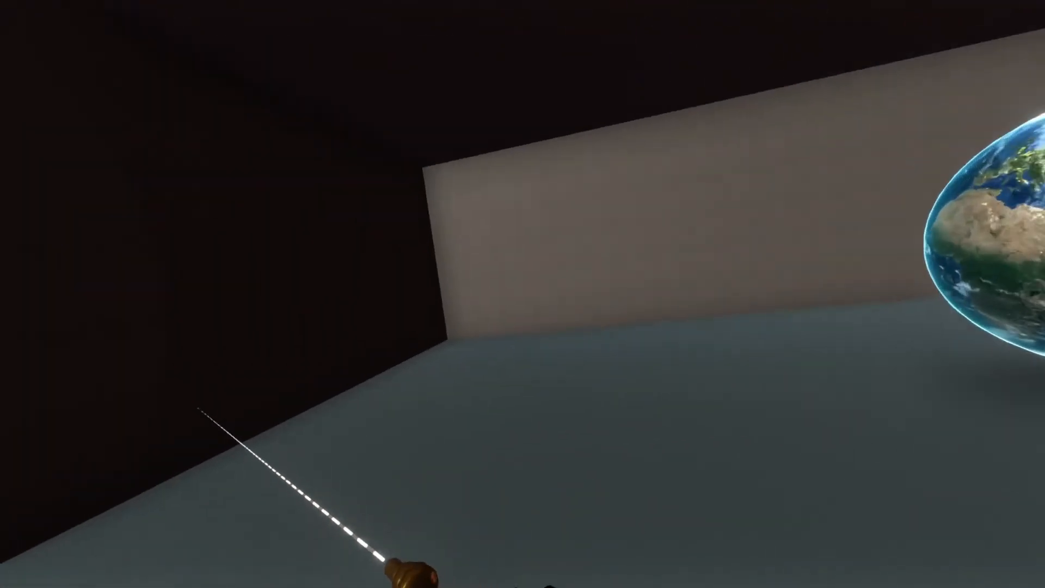